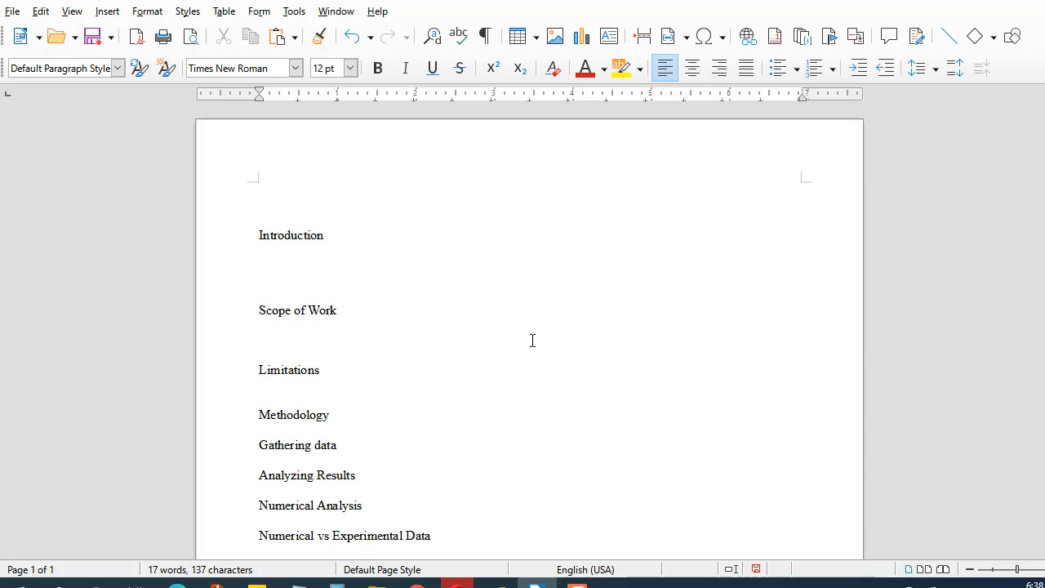
- Type the title 'How to Make a Table of Contents in Libre Office' above Introduction and bold it
{"action": "type", "text": "H"}
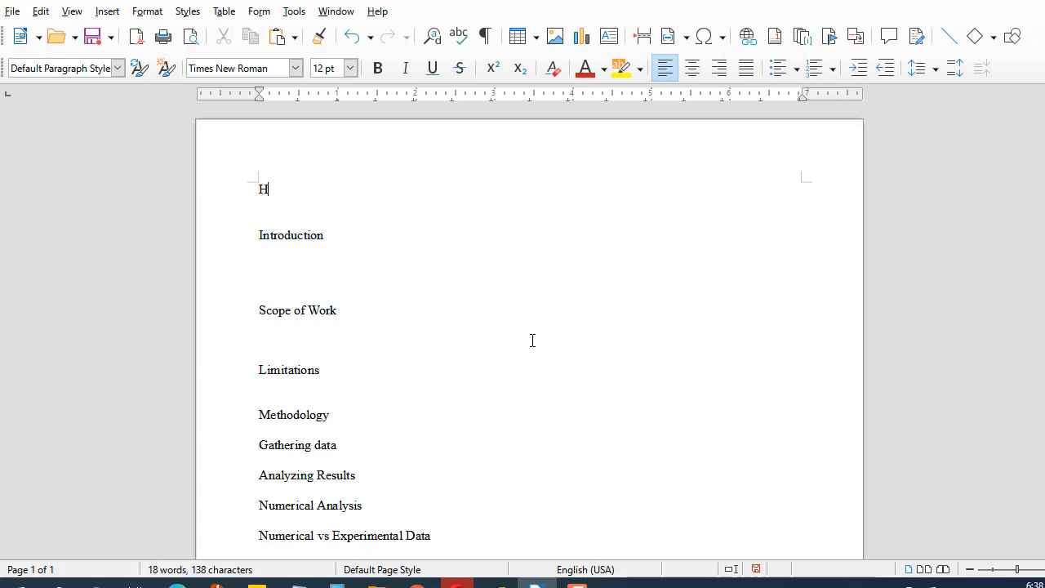
{"action": "type", "text": "ow to Make"}
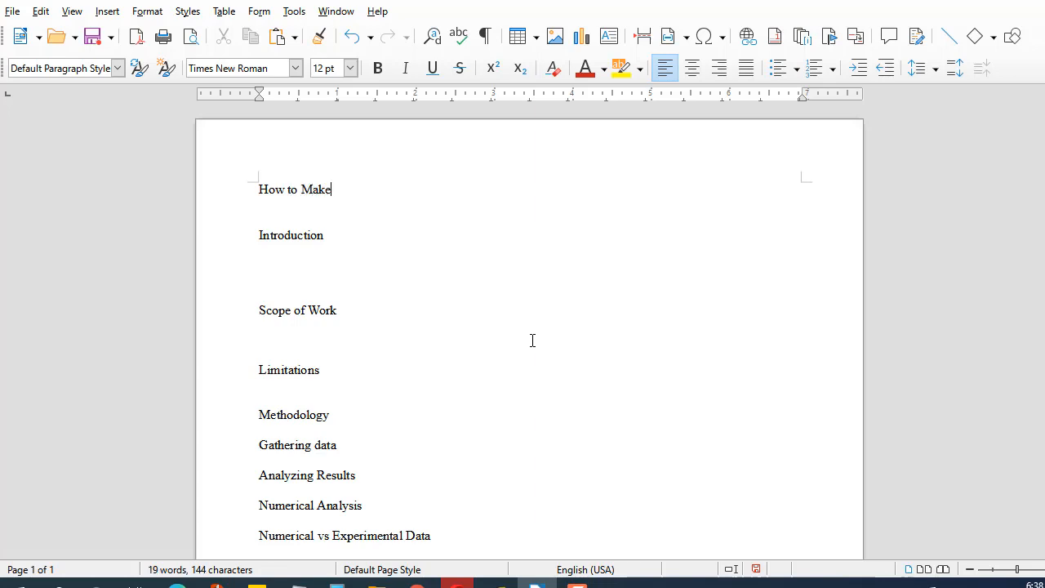
{"action": "type", "text": "a Table of Cont"}
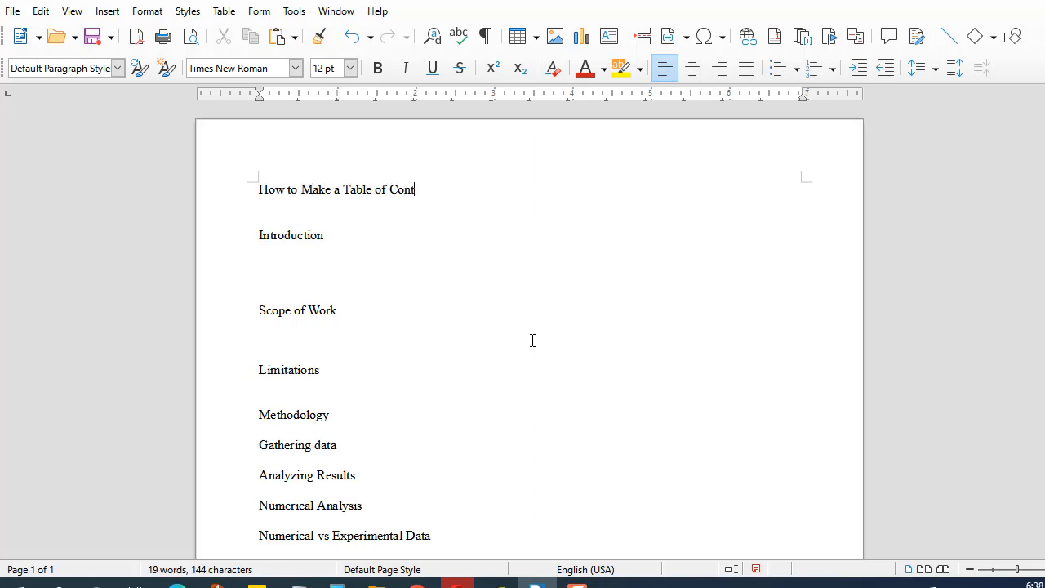
{"action": "type", "text": "ents in Libre"}
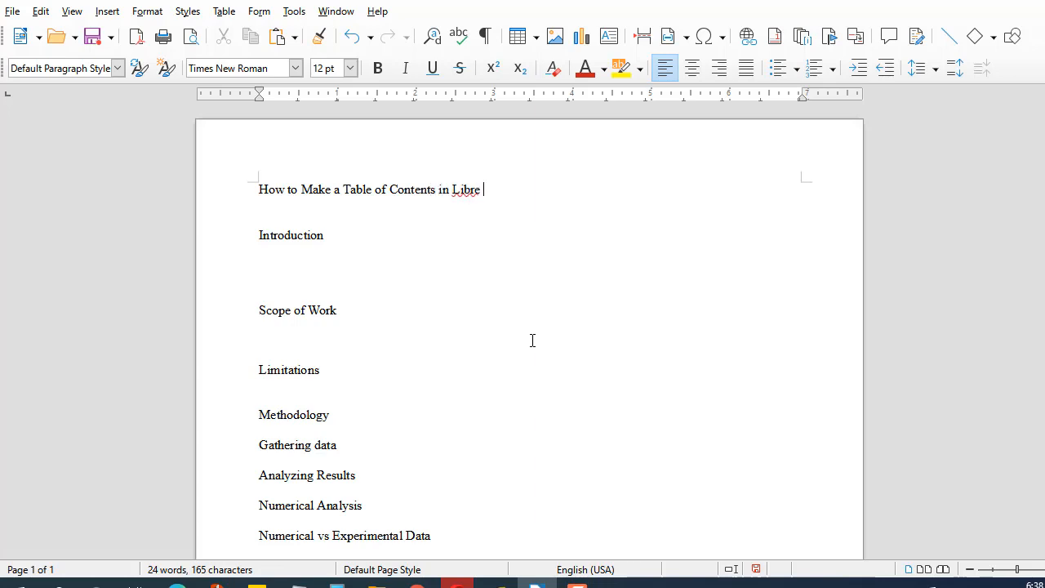
{"action": "type", "text": "Office"}
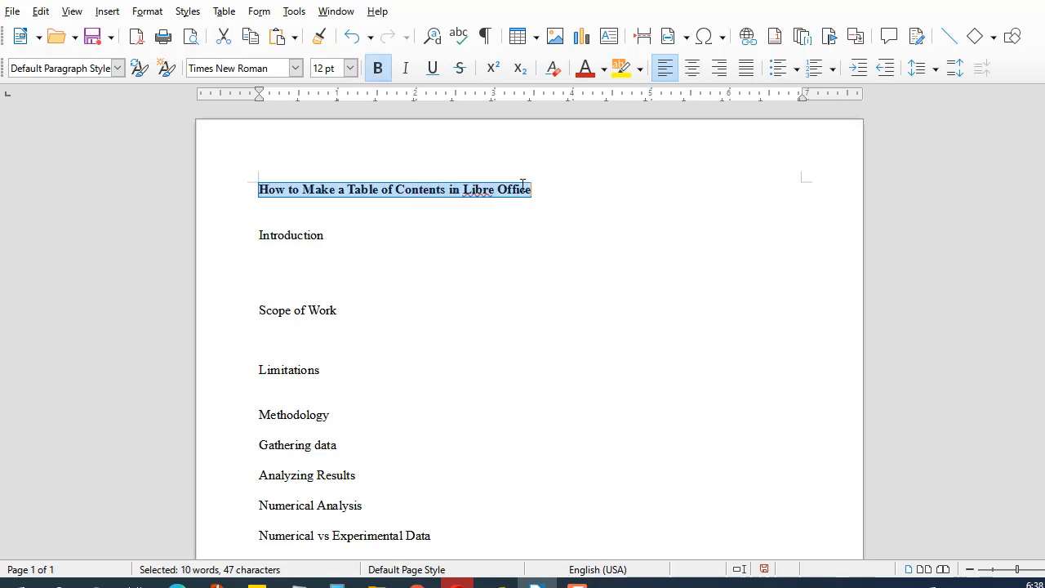
- Center the title and type filler text under Introduction, Scope of Work and Limitations
{"action": "left_click", "coordinate": [693, 69]}
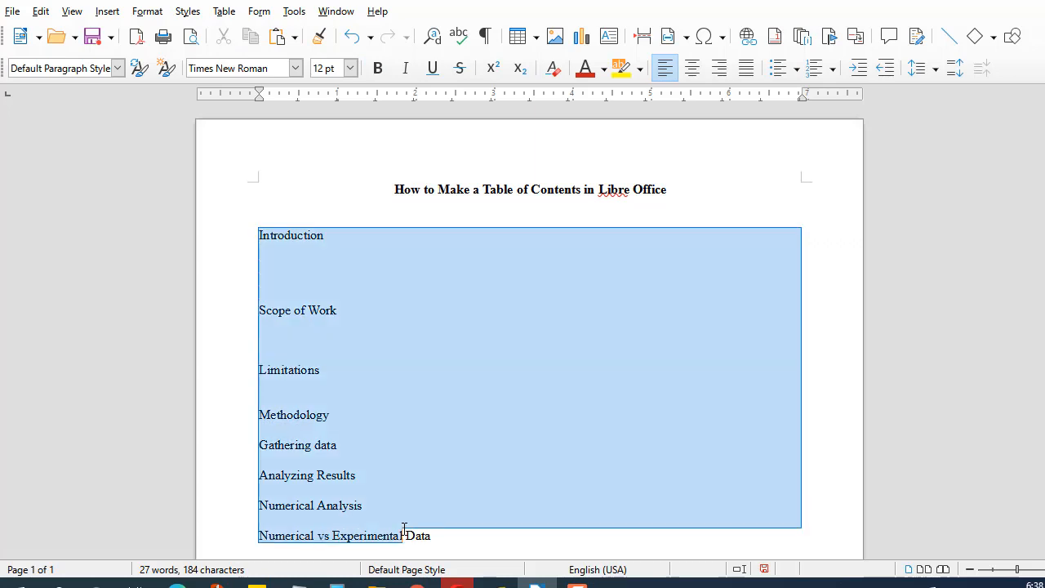
{"action": "left_click", "coordinate": [268, 261]}
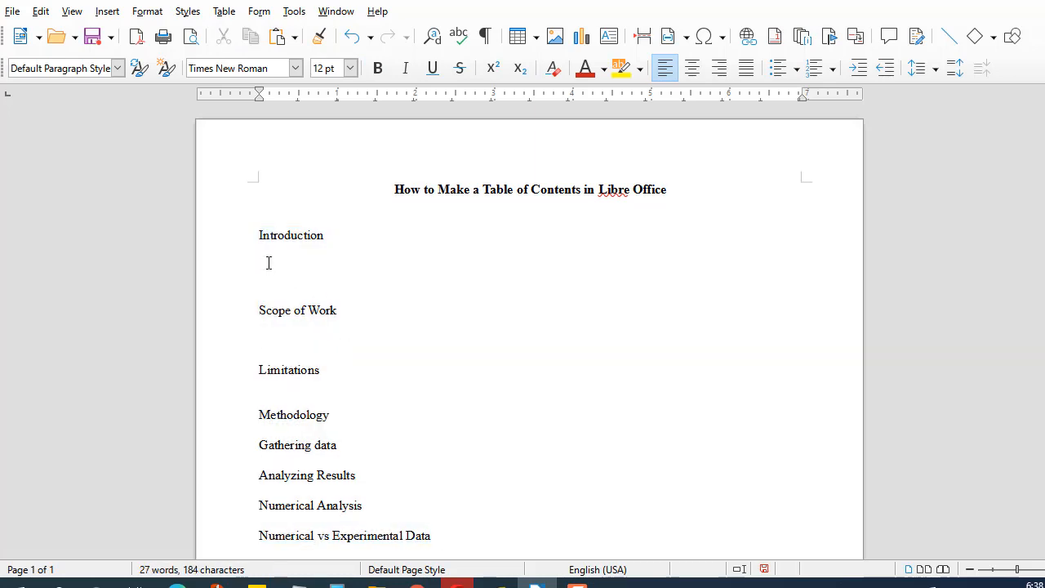
{"action": "type", "text": "afk;lsdalkfh"}
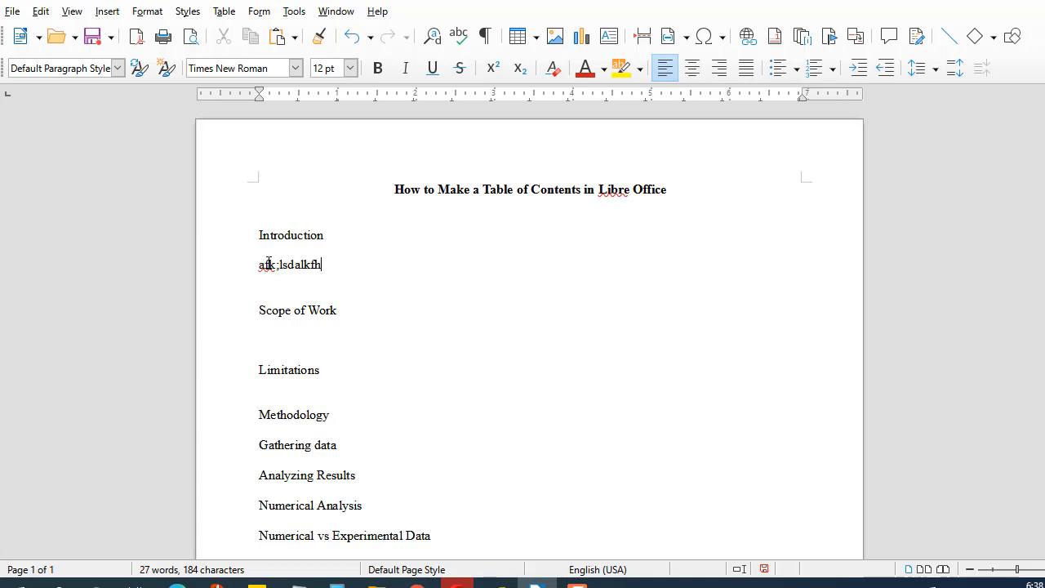
{"action": "type", "text": "ldsah;lfh;dslkahflk;dsahlfk;hdsalkfhdas"}
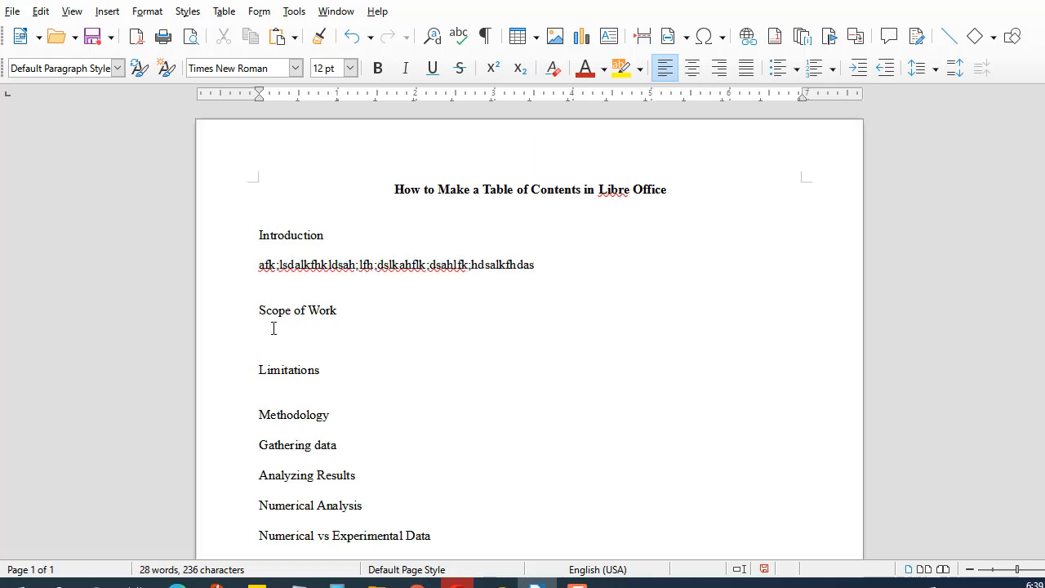
{"action": "type", "text": "kjfakldsjlfjlkdsajfjsdal:kfjldsajflkjdsal:fdsafklsdajfl:djsaifuwealf"}
{"action": "type", "text": ";dsjfkldjsa:lkfj;lkdsajfklsjadlkfjksdal"}
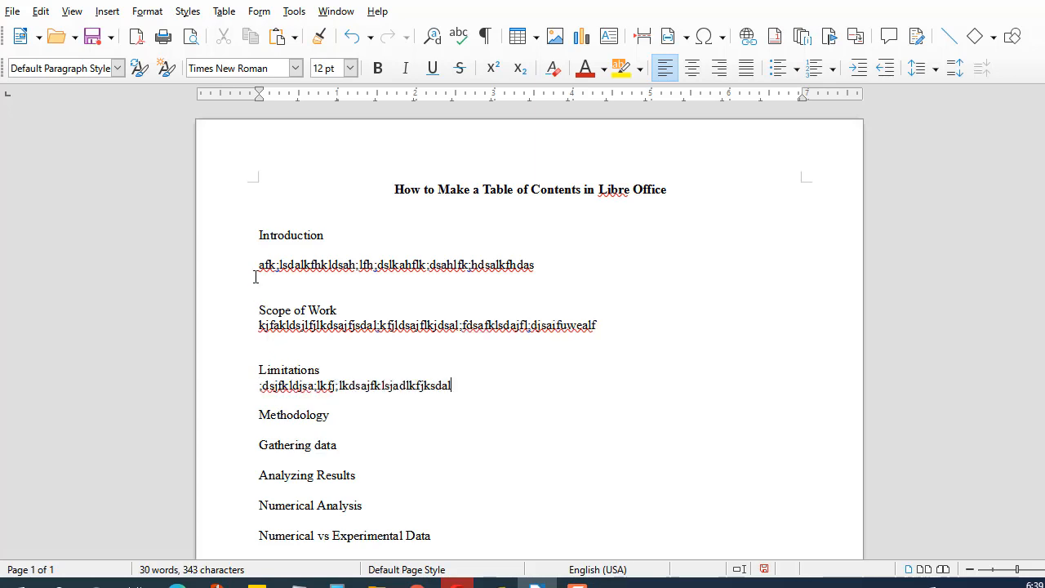
- Bold the Introduction, Scope of Work, Conclusions and Limitations headings and page-break before Introduction
{"action": "double_click", "coordinate": [291, 235]}
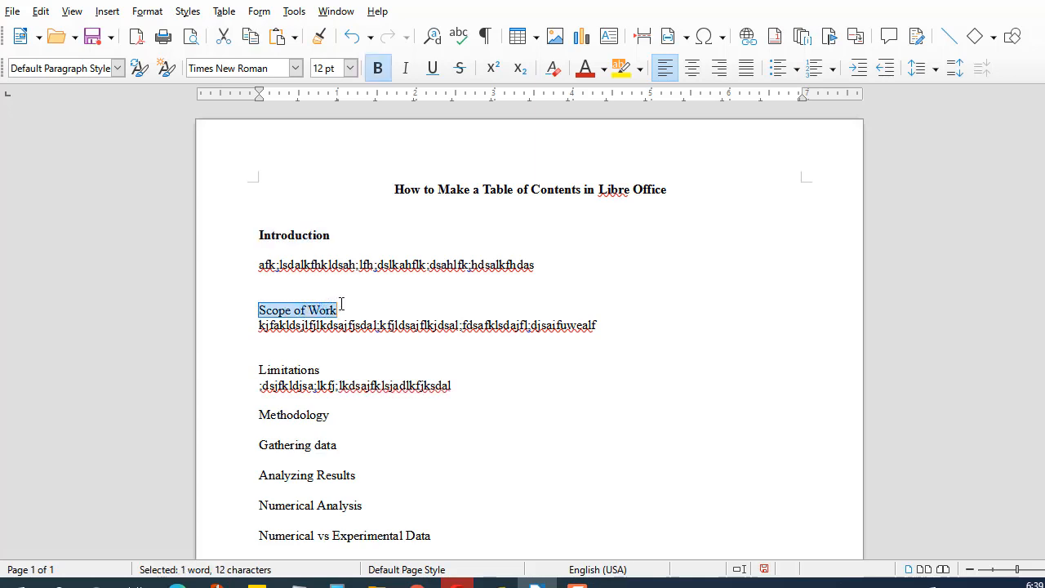
{"action": "double_click", "coordinate": [294, 415]}
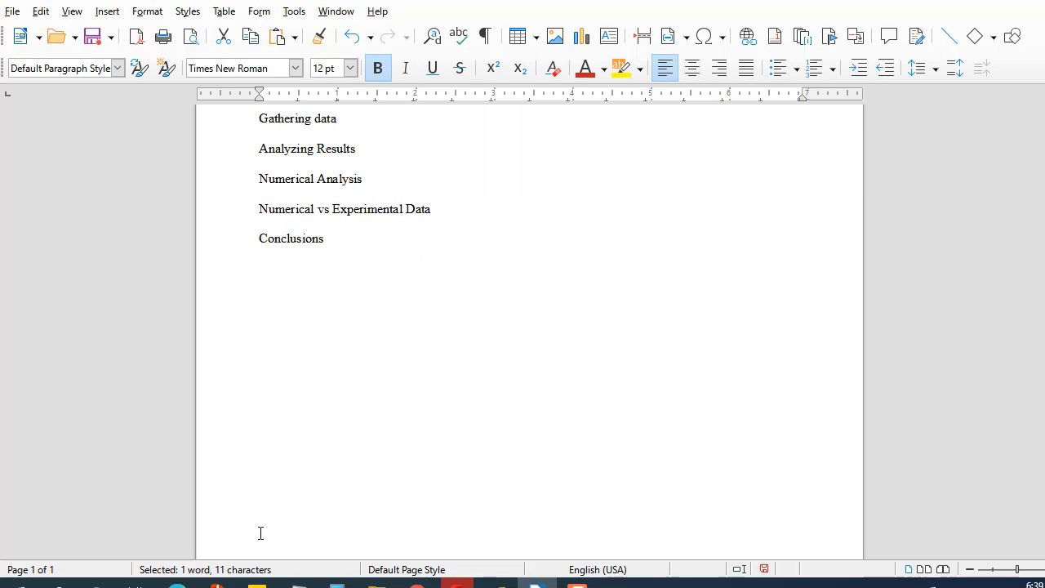
{"action": "double_click", "coordinate": [291, 238]}
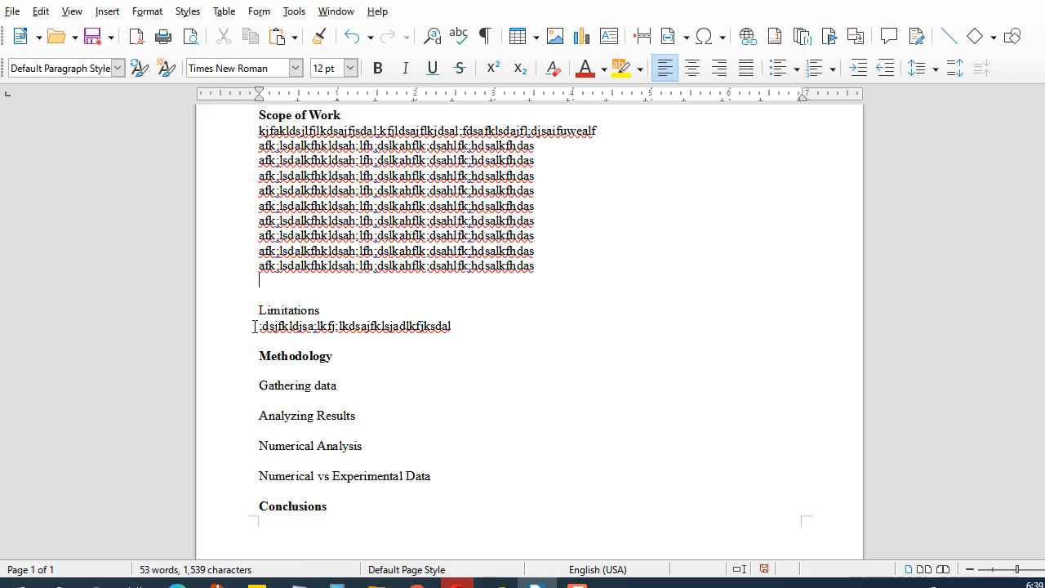
{"action": "double_click", "coordinate": [288, 310]}
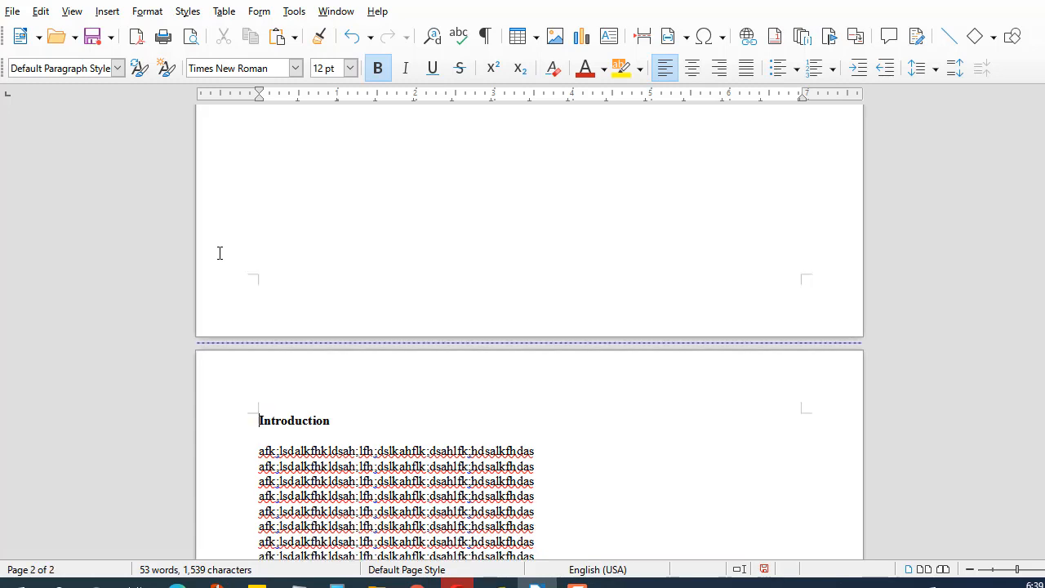
- Copy a filler line and paste it repeatedly under Introduction, stretching the document to three pages
{"action": "scroll", "scroll_direction": "up", "scroll_amount": 3}
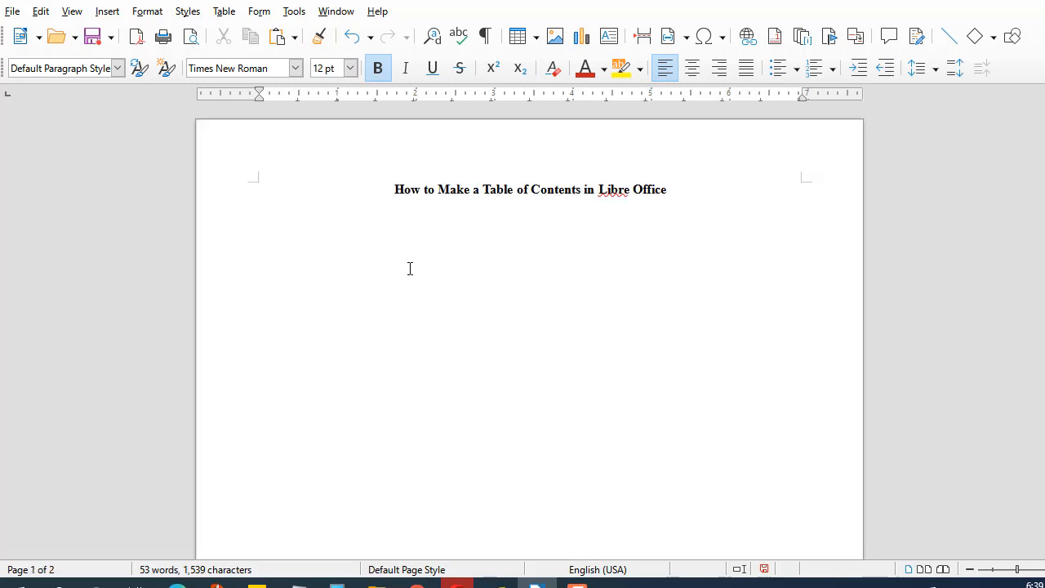
{"action": "mouse_move", "coordinate": [362, 271]}
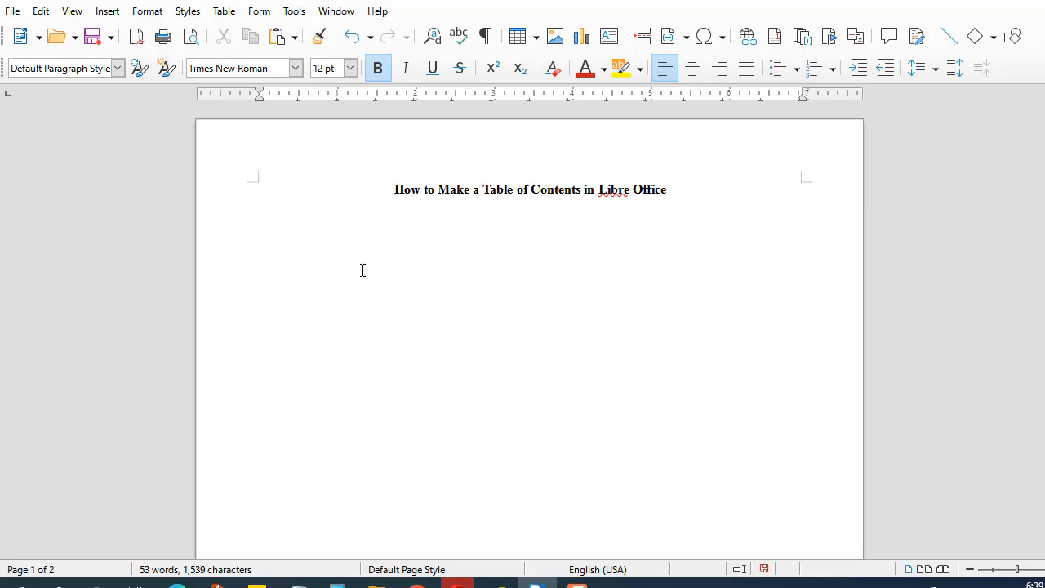
{"action": "scroll", "scroll_direction": "down", "scroll_amount": 3}
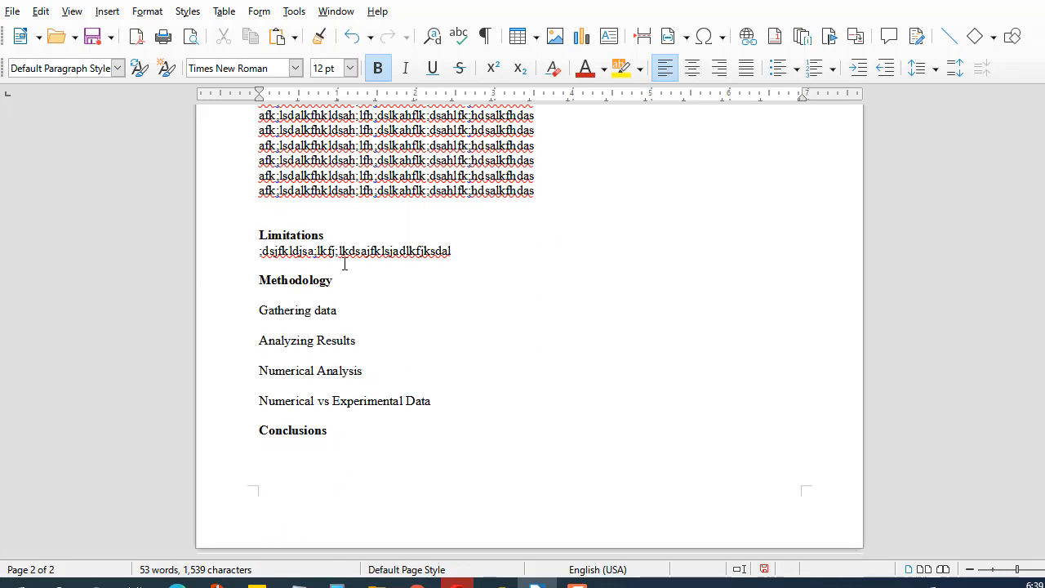
{"action": "triple_click", "coordinate": [354, 252]}
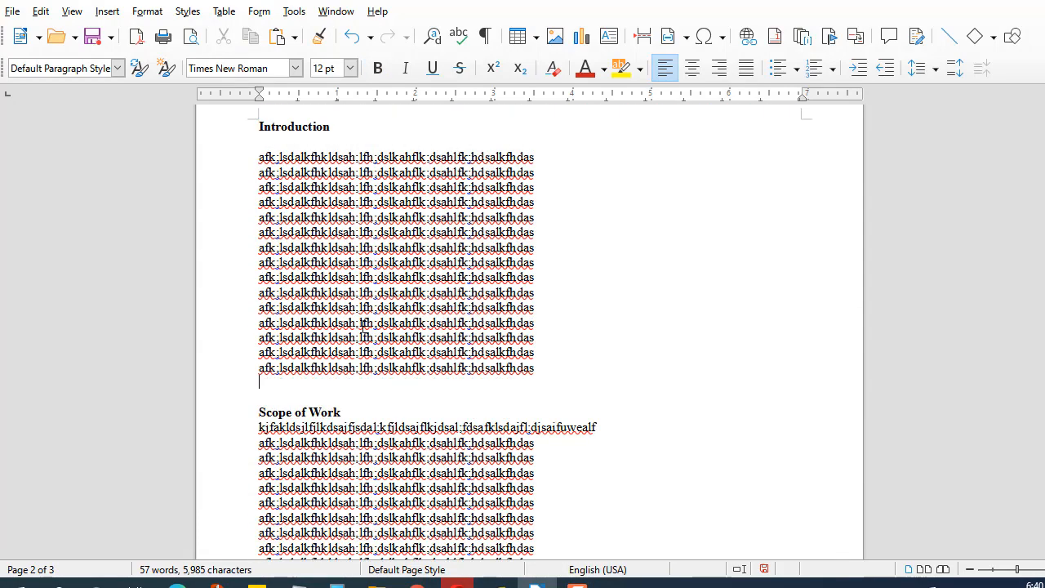
- Apply numbered Heading 1 to Introduction and Scope of Work
{"action": "double_click", "coordinate": [295, 127]}
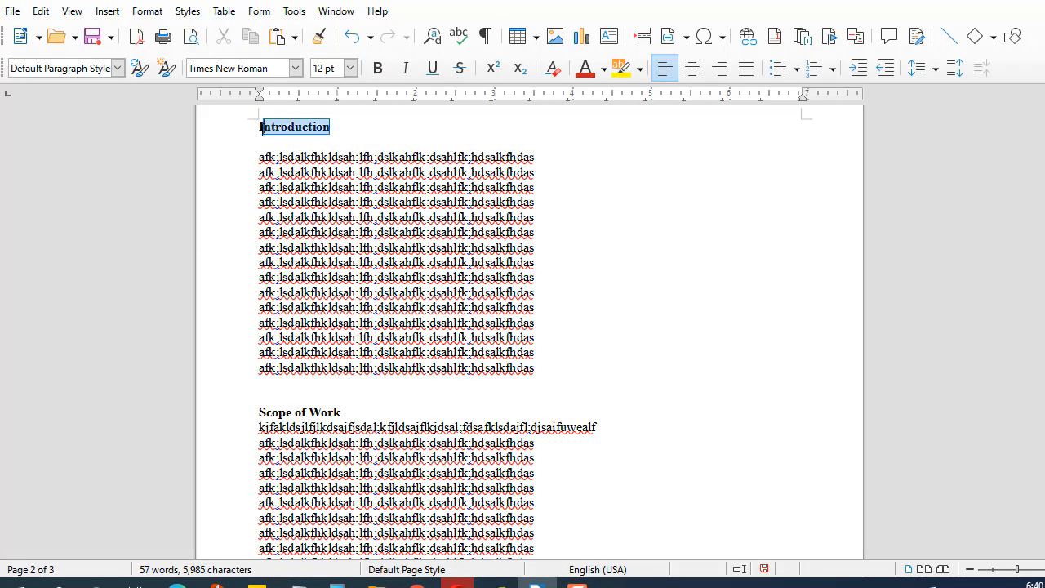
{"action": "left_click", "coordinate": [118, 69]}
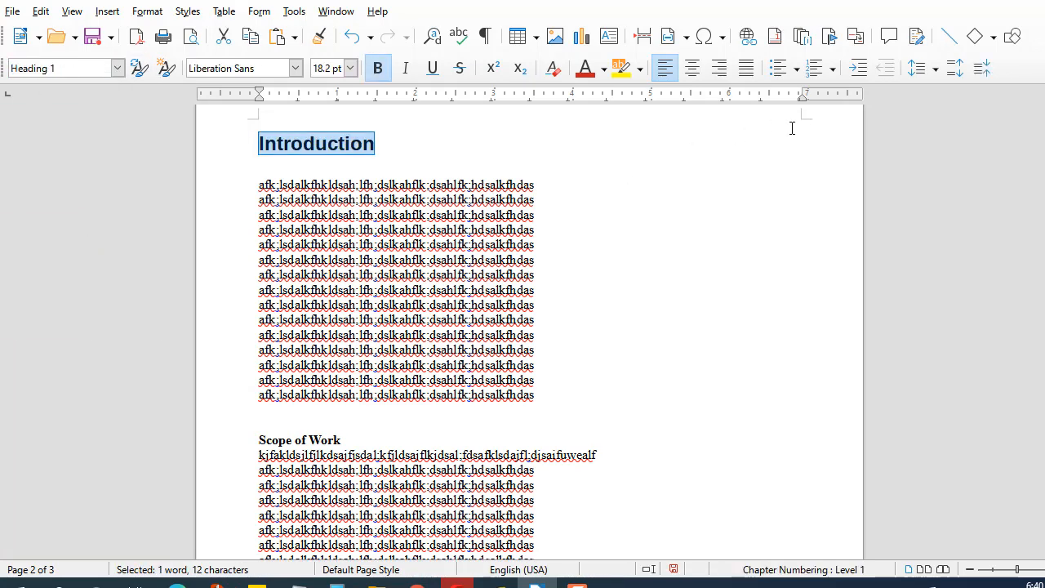
{"action": "left_click", "coordinate": [815, 67]}
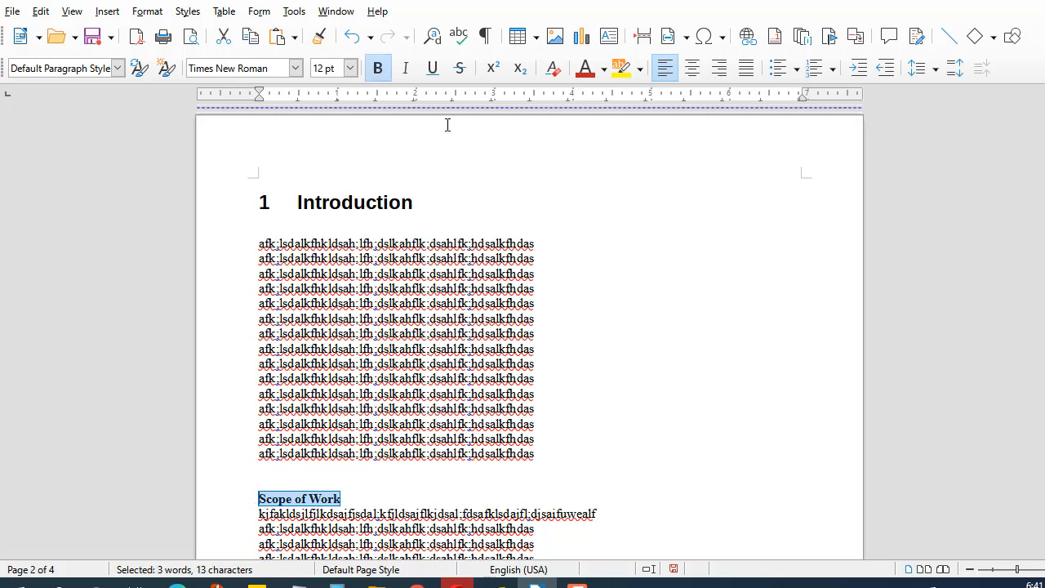
{"action": "left_click", "coordinate": [118, 69]}
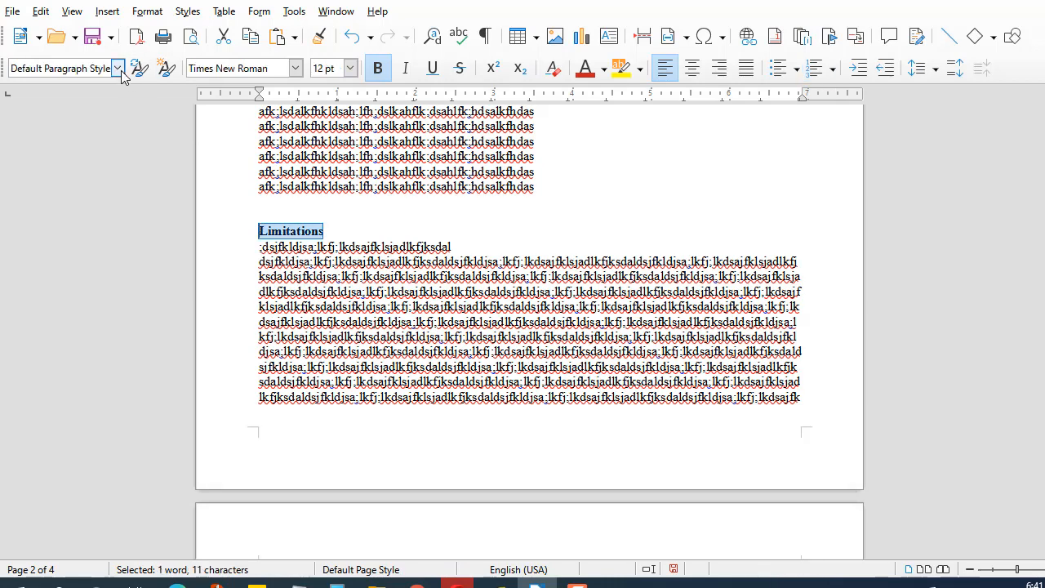
{"action": "mouse_move", "coordinate": [139, 69]}
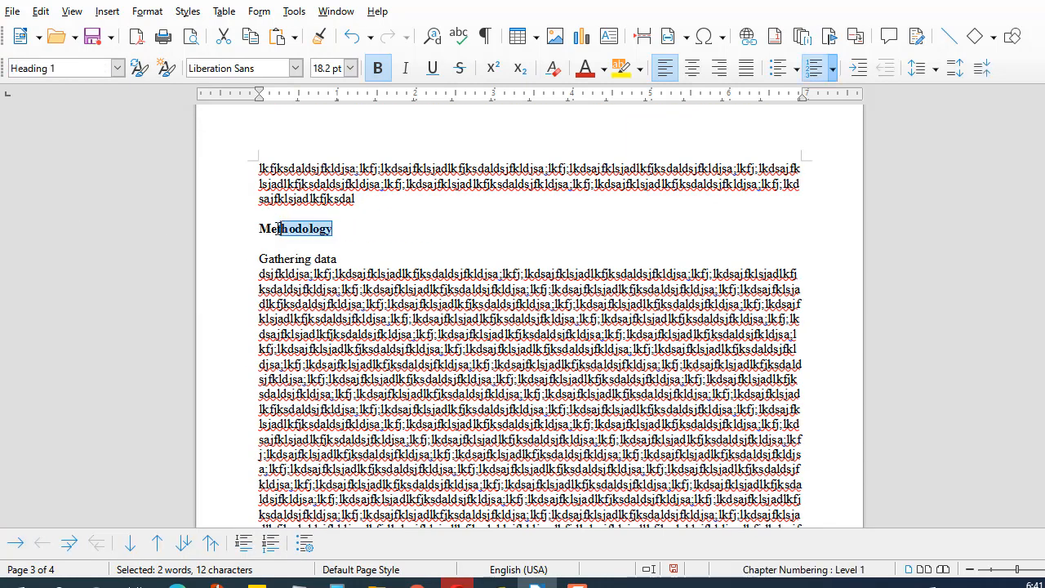
- Apply Heading 1 to Methodology so it becomes section 4
{"action": "left_click", "coordinate": [118, 68]}
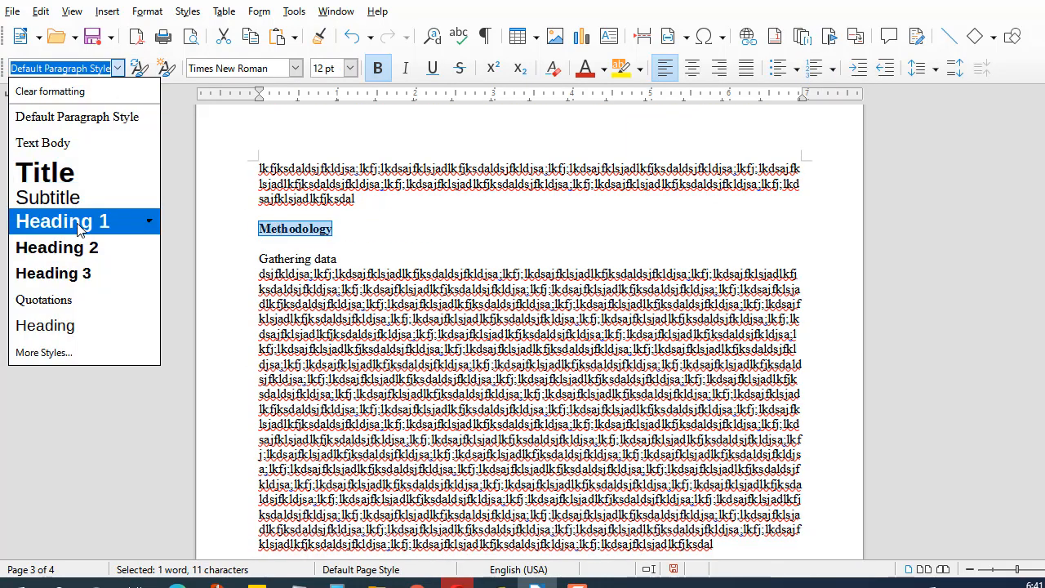
{"action": "left_click", "coordinate": [62, 222]}
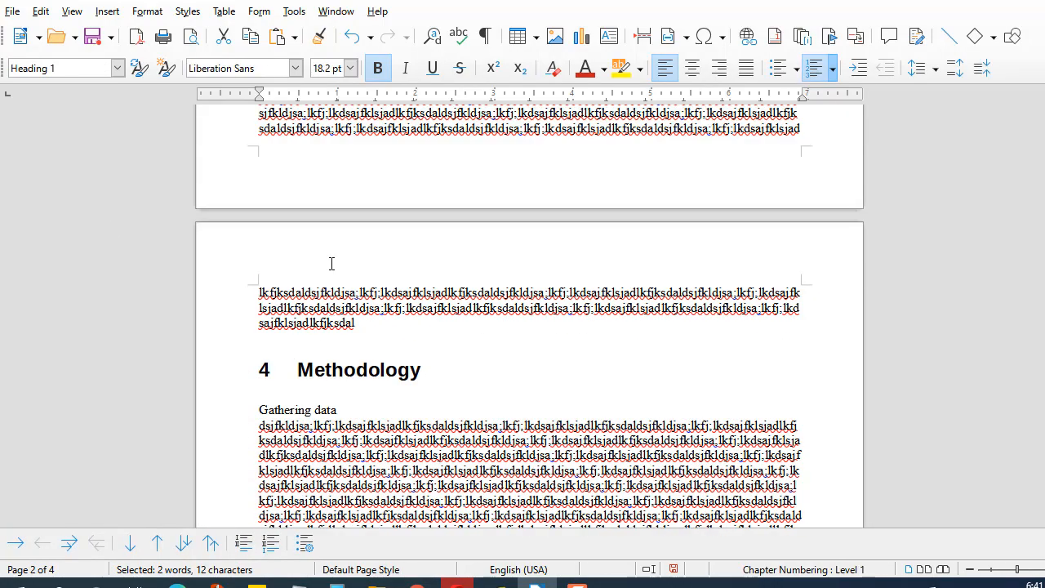
{"action": "scroll", "scroll_direction": "down", "scroll_amount": 3}
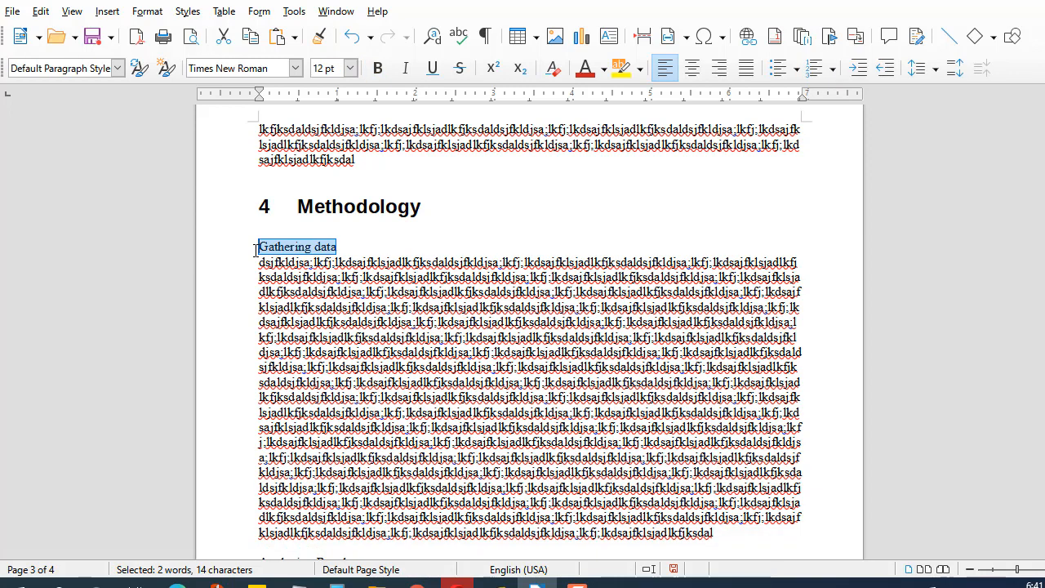
{"action": "mouse_move", "coordinate": [211, 170]}
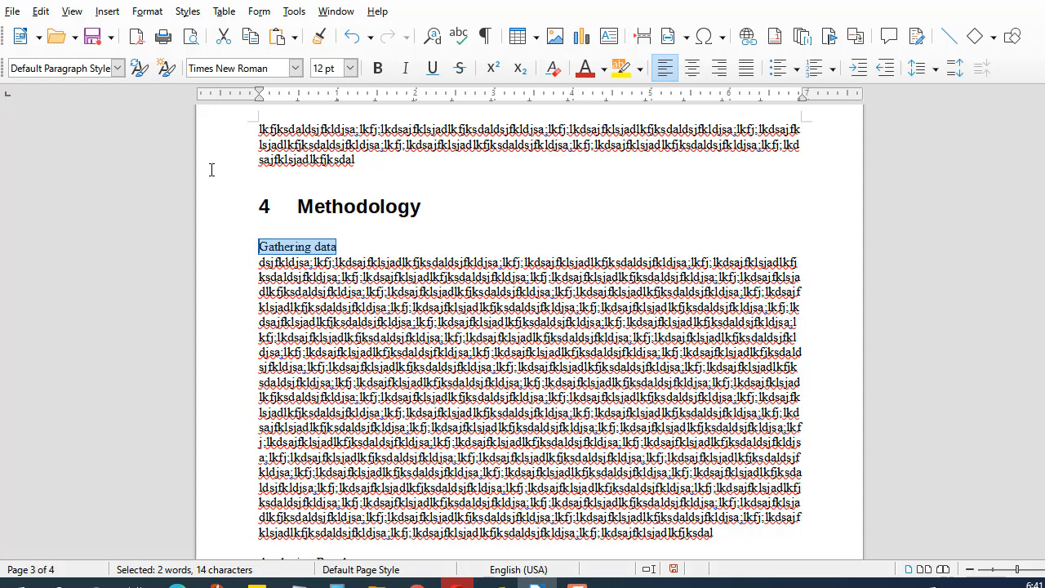
- Make Gathering data a numbered Heading 2 under Methodology
{"action": "left_click", "coordinate": [118, 69]}
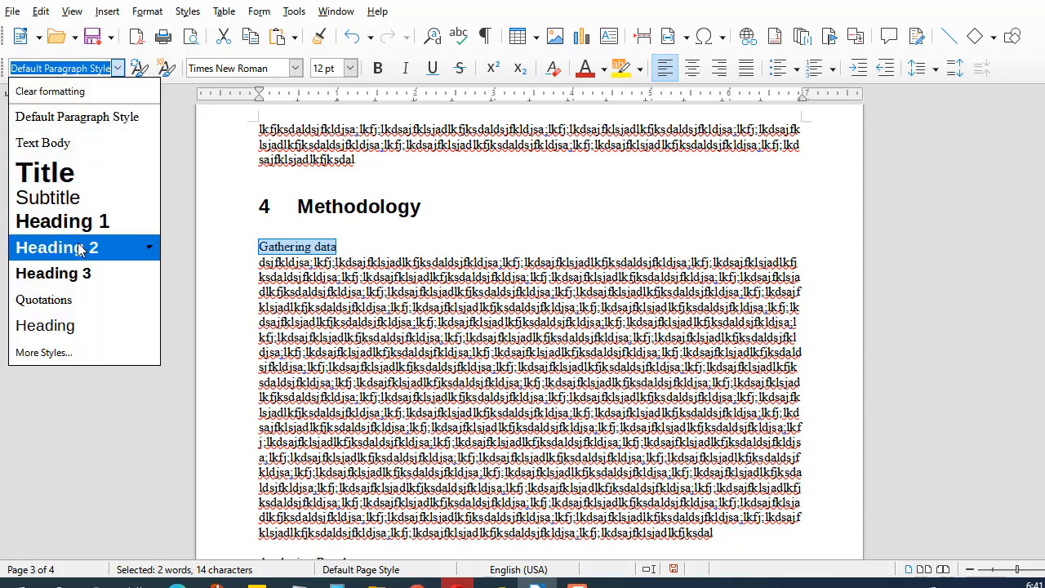
{"action": "left_click", "coordinate": [57, 246]}
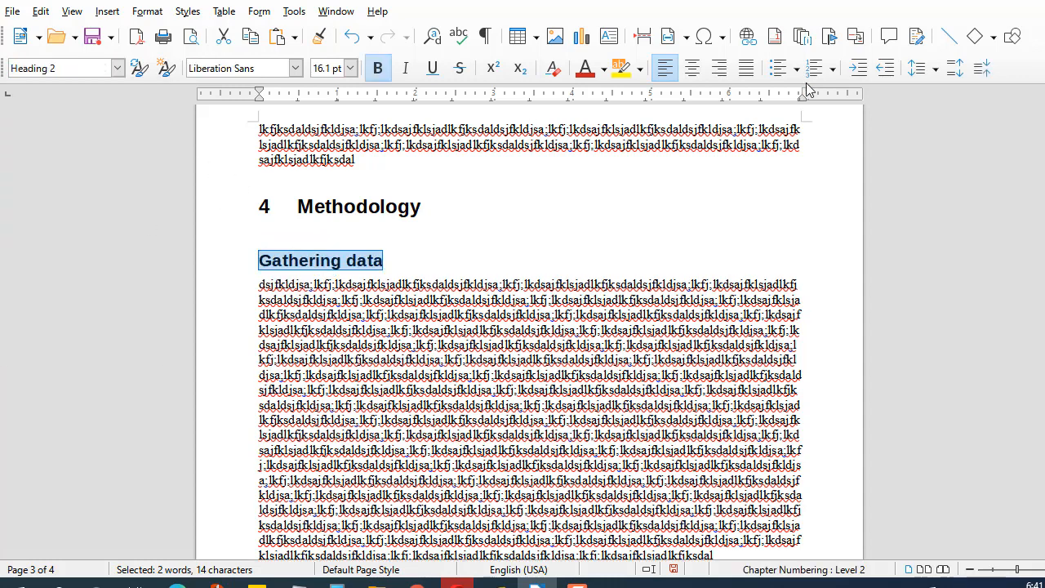
{"action": "mouse_move", "coordinate": [815, 69]}
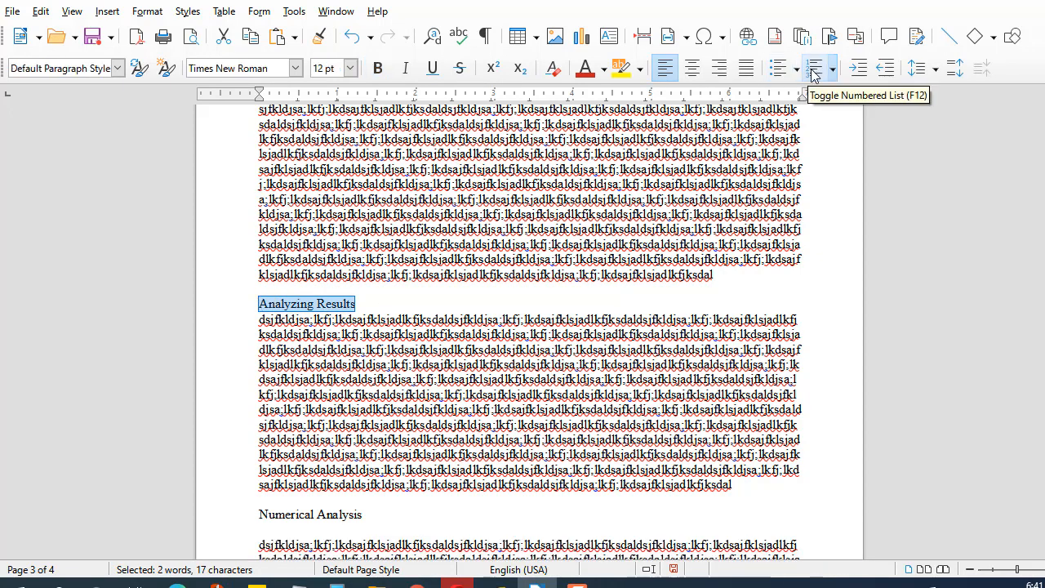
{"action": "left_click", "coordinate": [814, 69]}
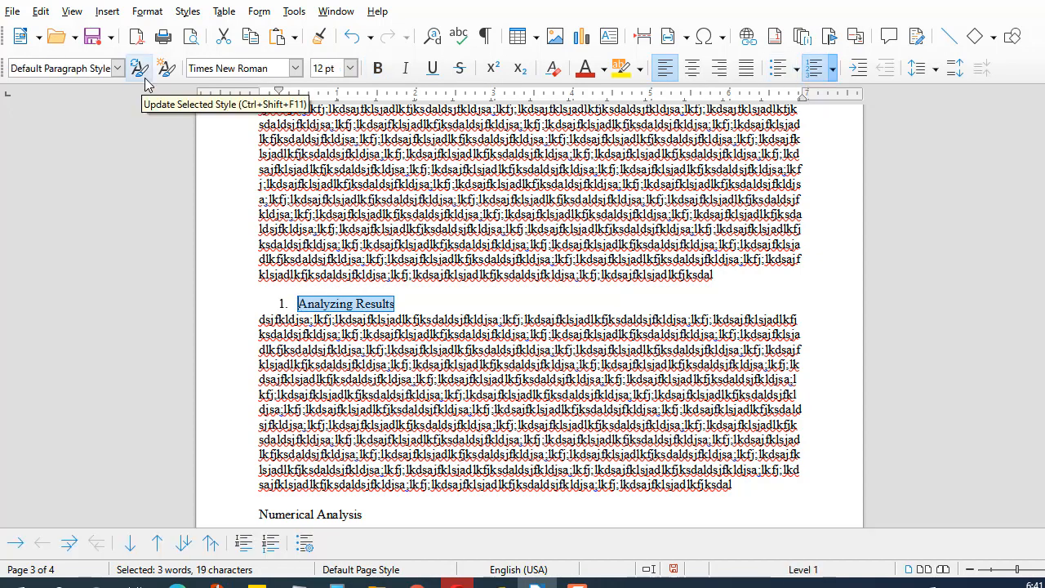
- Make Analyzing Results and the remaining subsections Heading 2, and Conclusions Heading 1 (section 5)
{"action": "left_click", "coordinate": [117, 68]}
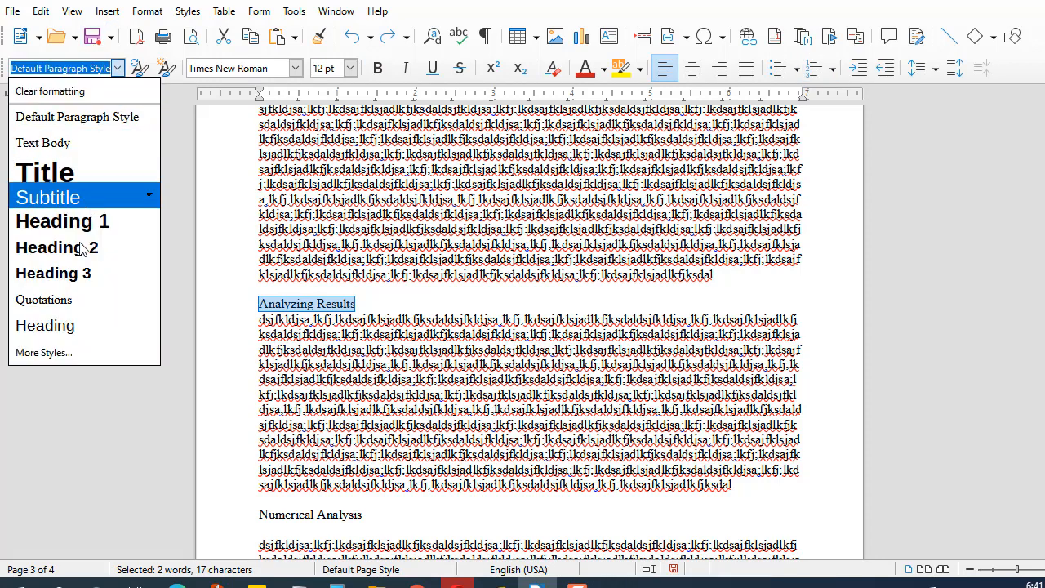
{"action": "left_click", "coordinate": [57, 248]}
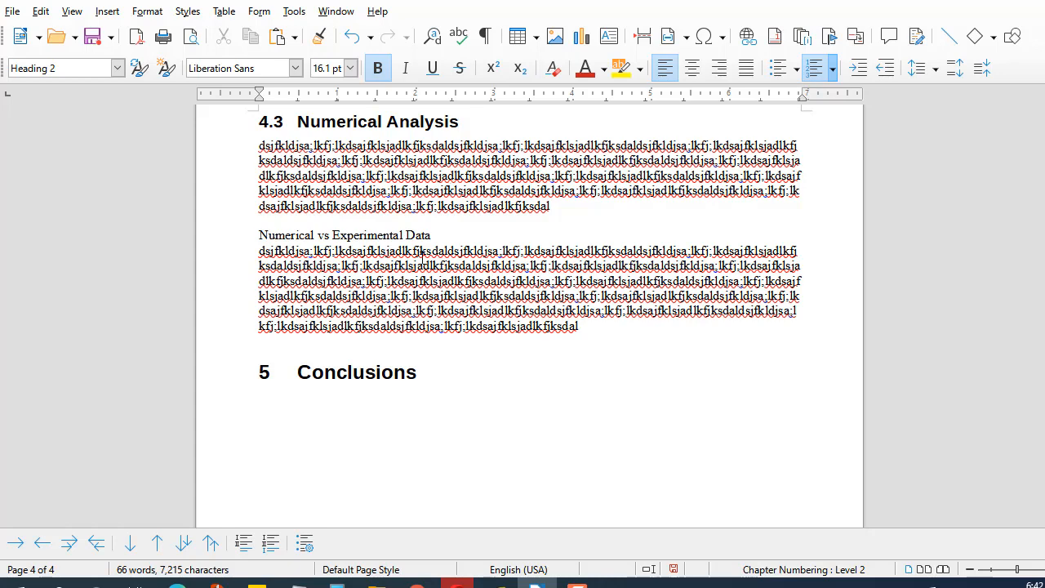
{"action": "left_click", "coordinate": [118, 68]}
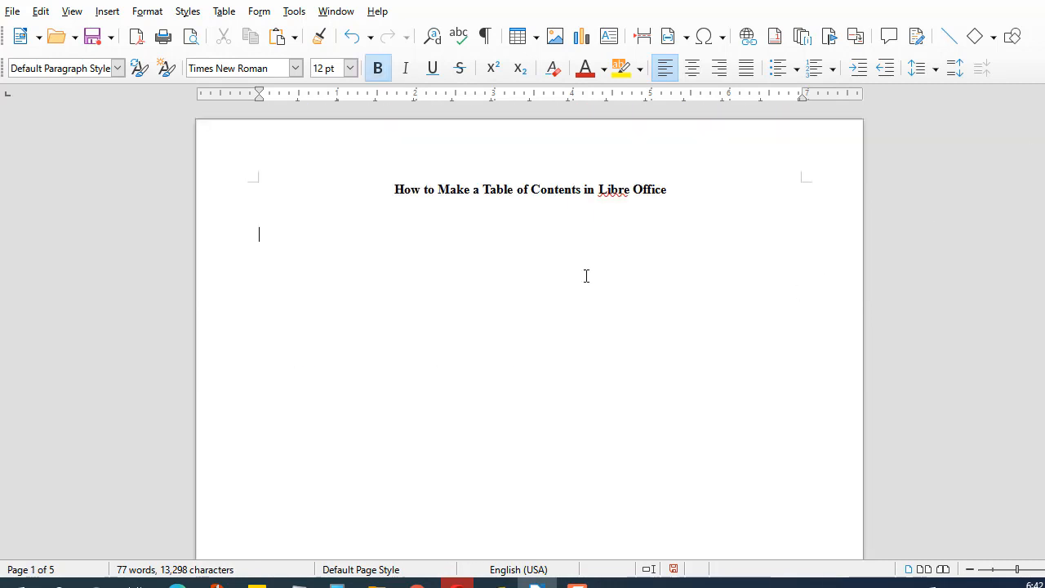
{"action": "mouse_move", "coordinate": [504, 111]}
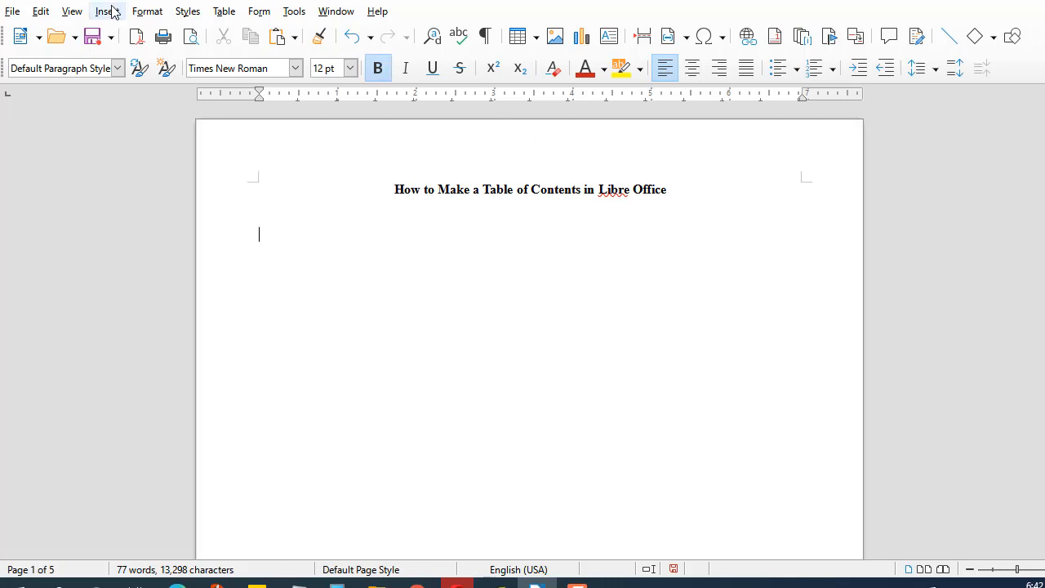
- Bring up the Table of Contents, Index or Bibliography dialog for the line below the title
{"action": "left_click", "coordinate": [104, 10]}
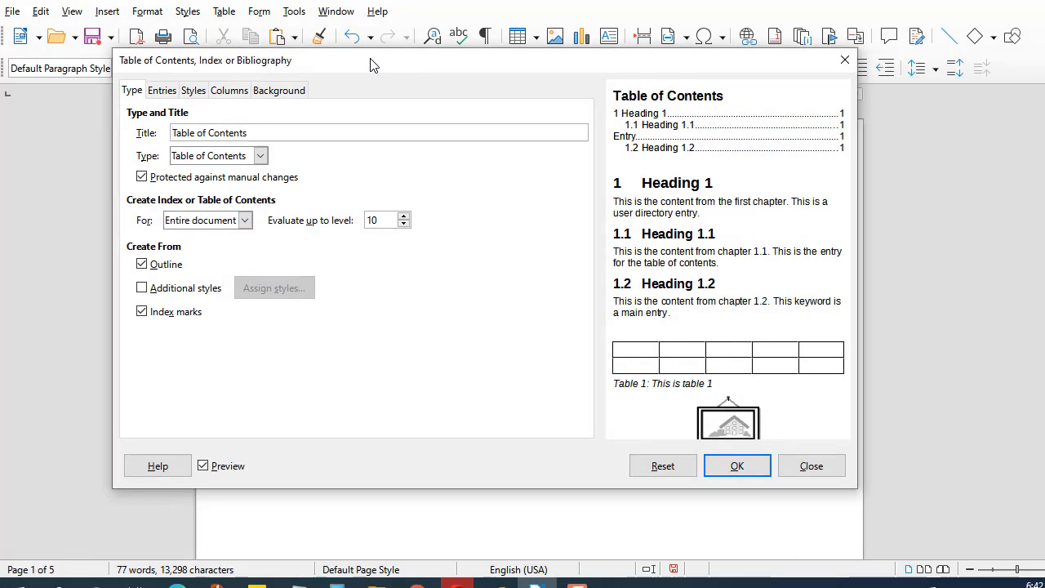
- Insert the table of contents listing sections 1–5 and subsections 4.1–4.4 with page numbers
{"action": "left_click", "coordinate": [737, 466]}
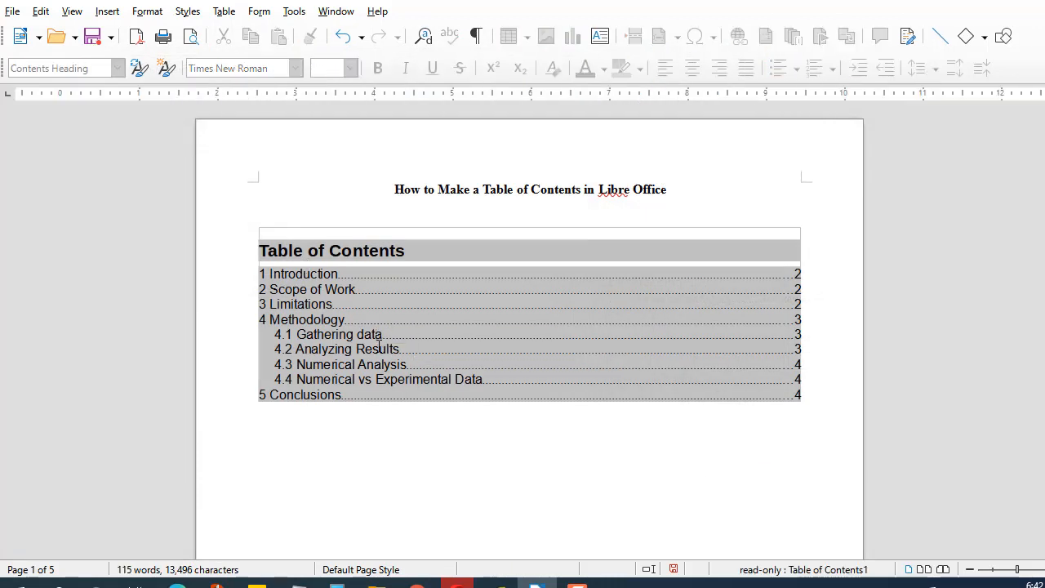
{"action": "mouse_move", "coordinate": [389, 291]}
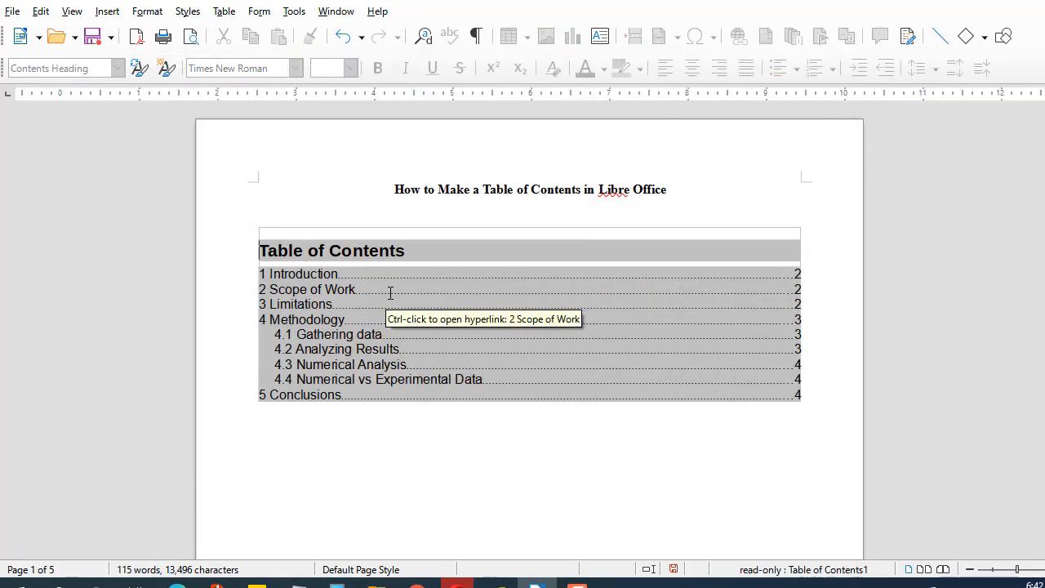
{"action": "mouse_move", "coordinate": [925, 242]}
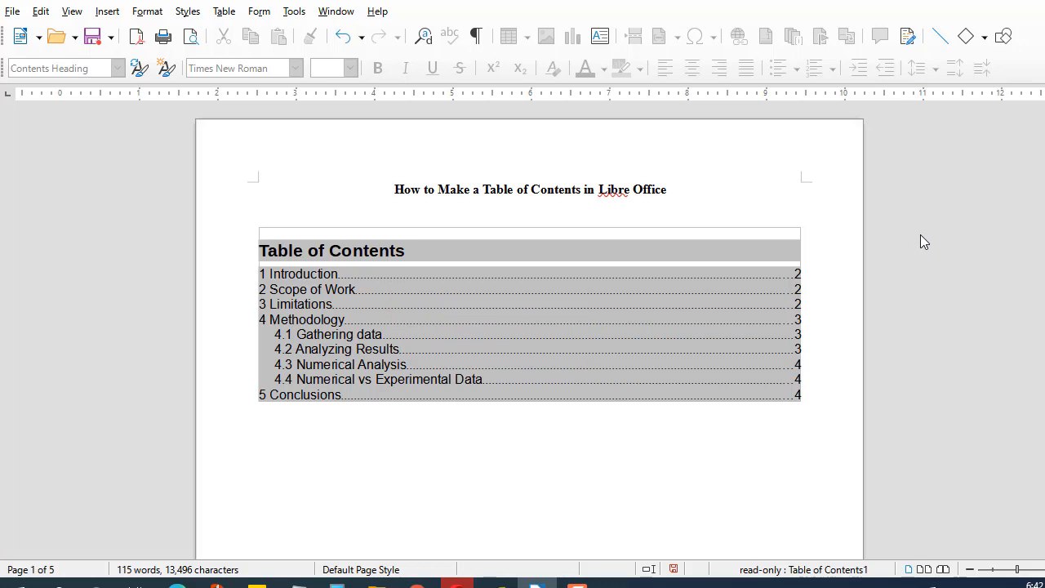
{"action": "mouse_move", "coordinate": [707, 203]}
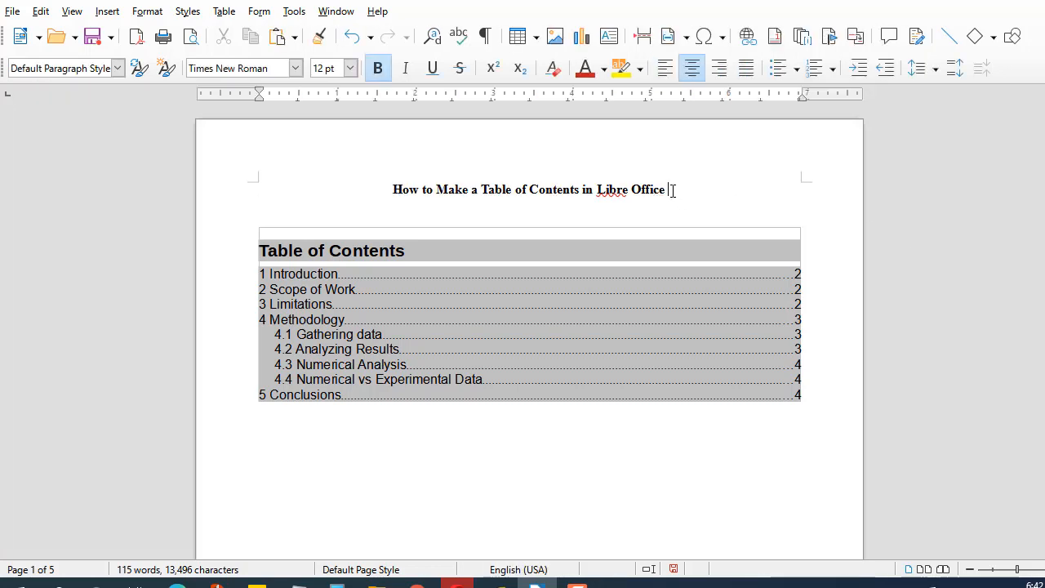
- Append 'Writer' to the end of the document title
{"action": "type", "text": "WRiter"}
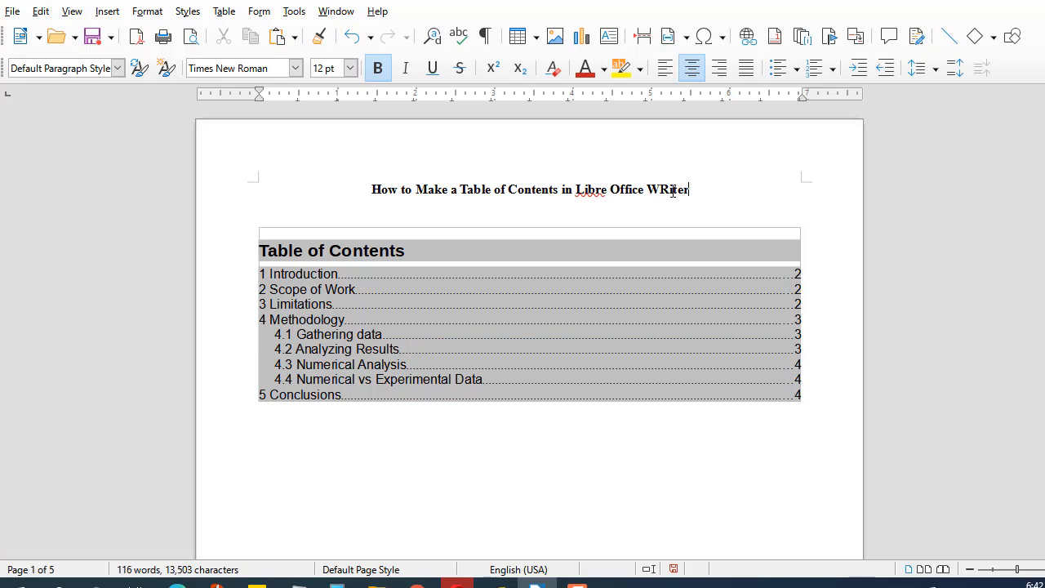